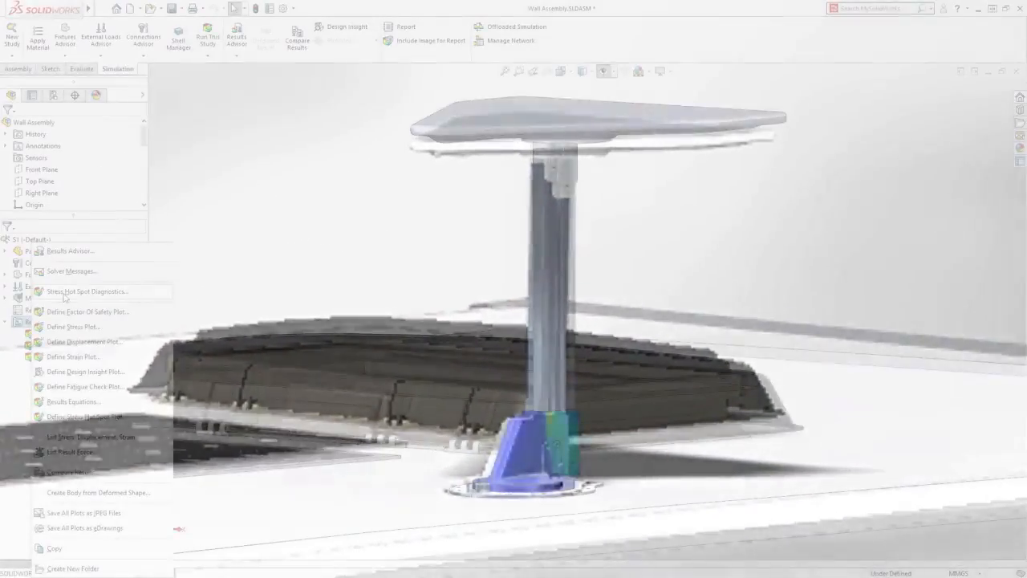
Create static study S2 on the wall assembly and bring up Import Study Features
left_click(87, 291)
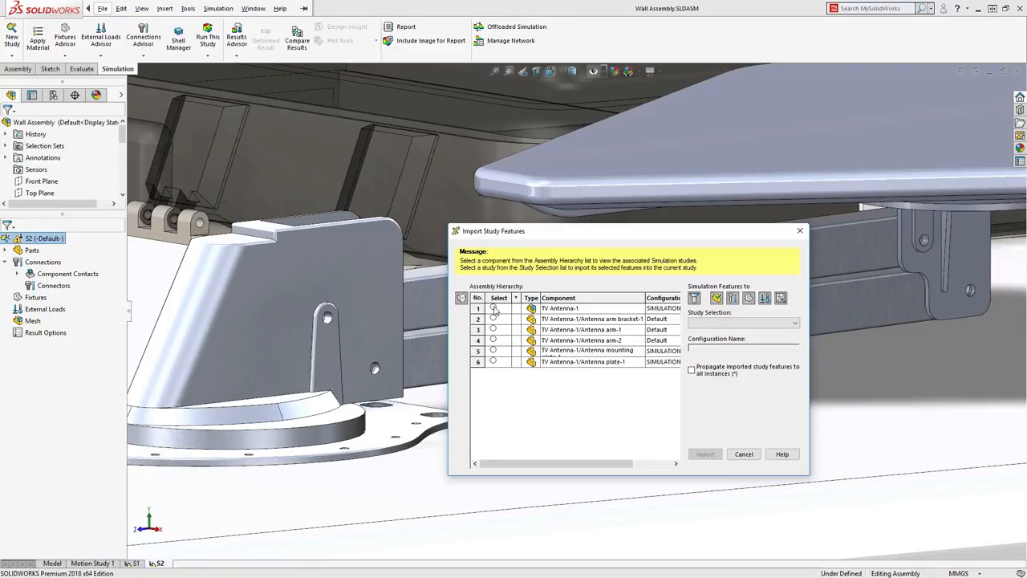
Import study S1's pin connectors, fixtures and arm bracket mesh control from TV Antenna-1
left_click(493, 308)
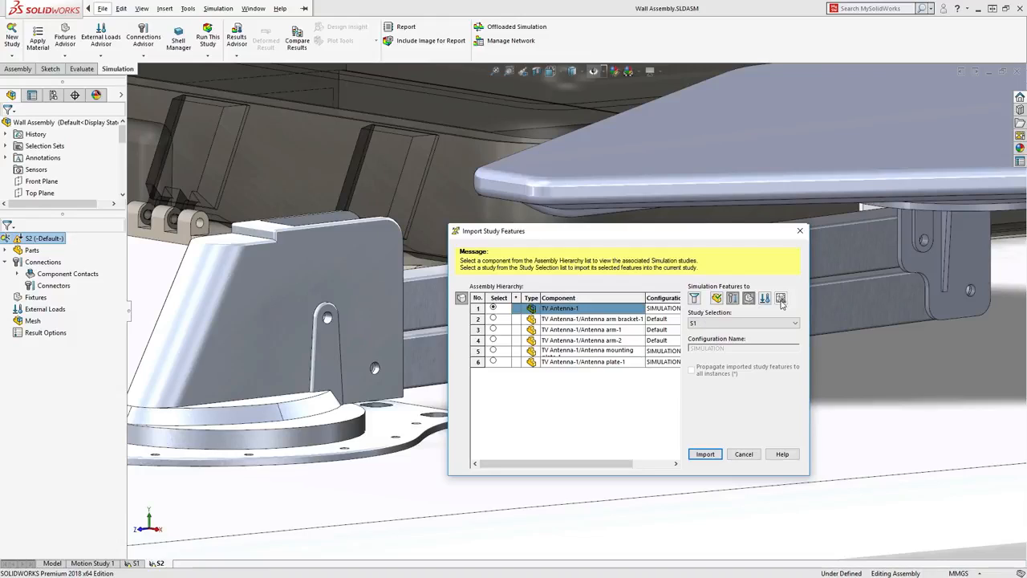
mouse_move(780, 298)
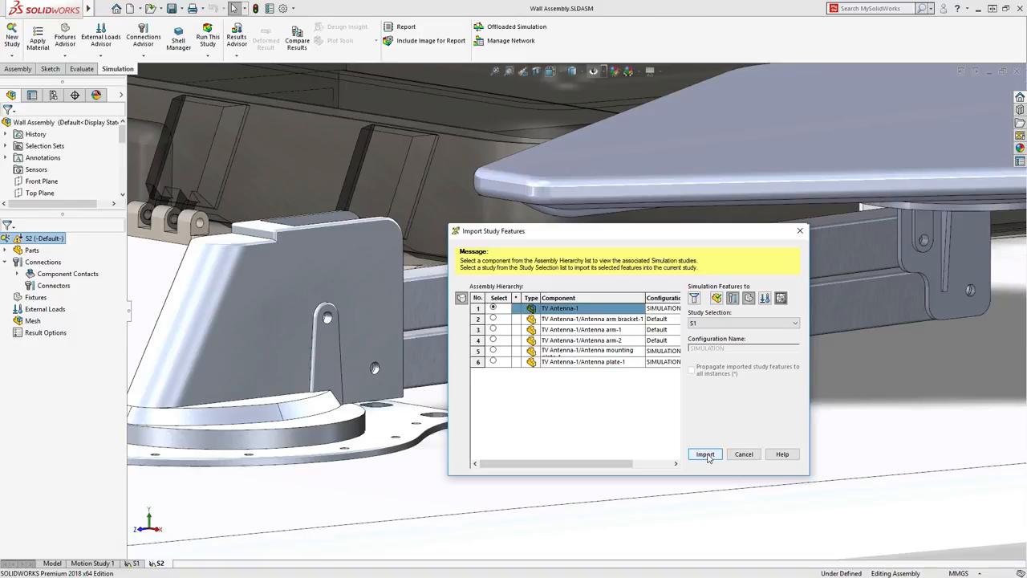
left_click(705, 454)
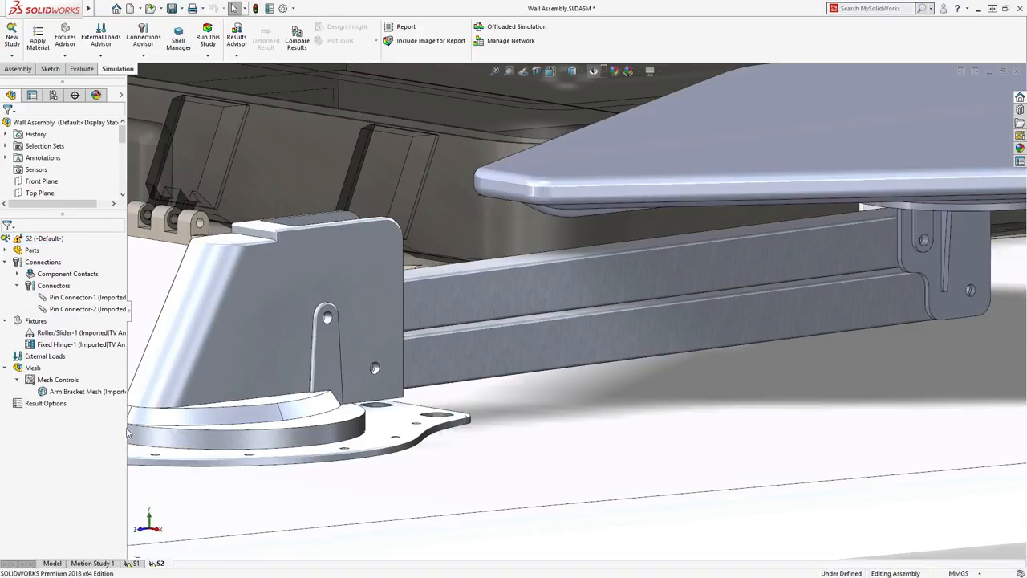
right_click(54, 285)
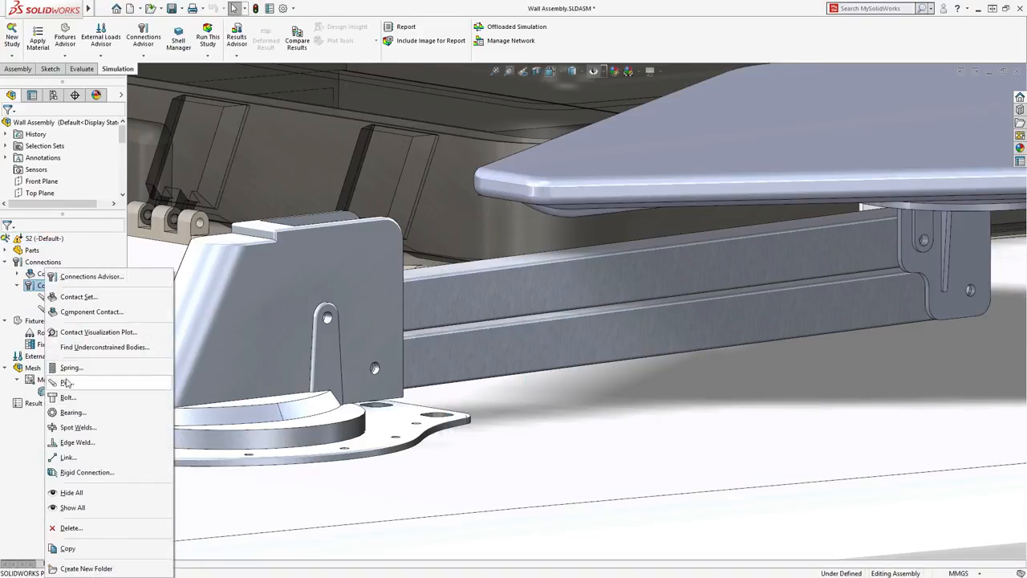